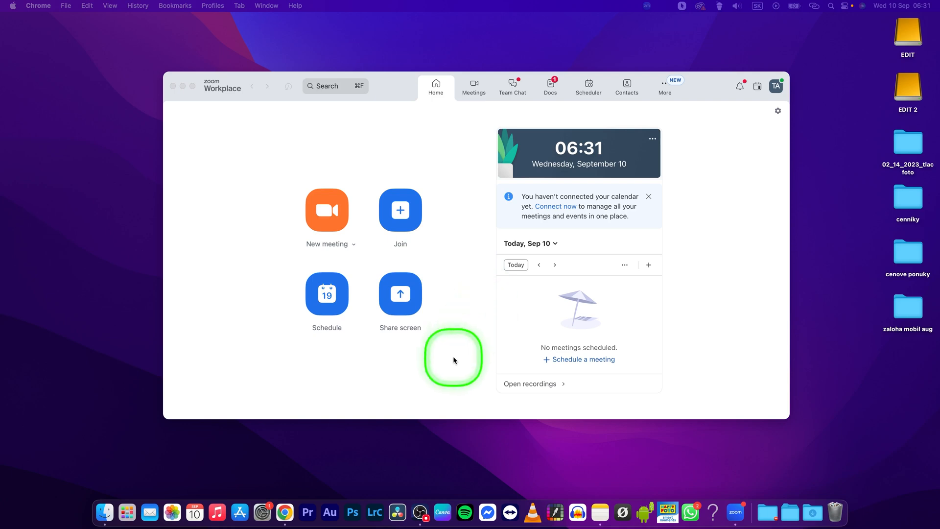
{"action": "mouse_move", "coordinate": [471, 350]}
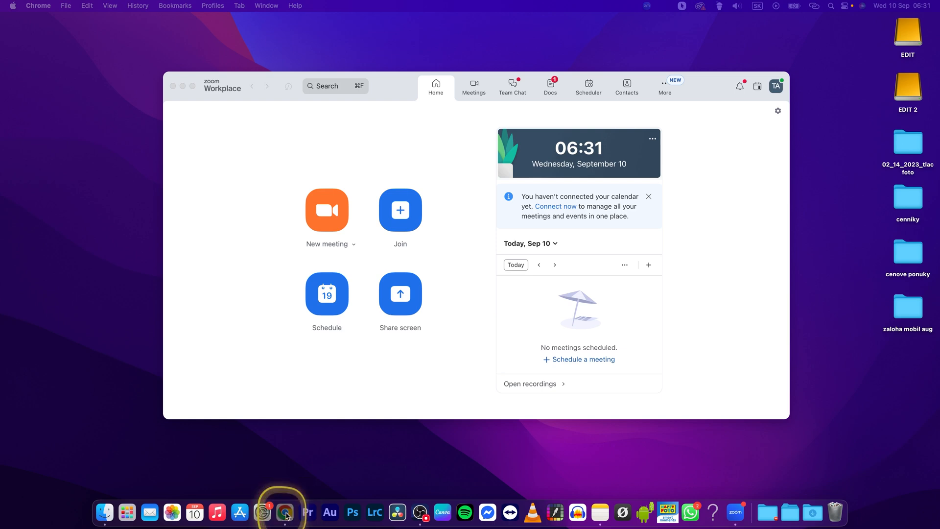
From the zoom.com account menu, reach the Meeting page of the account settings.
{"action": "left_click", "coordinate": [284, 512]}
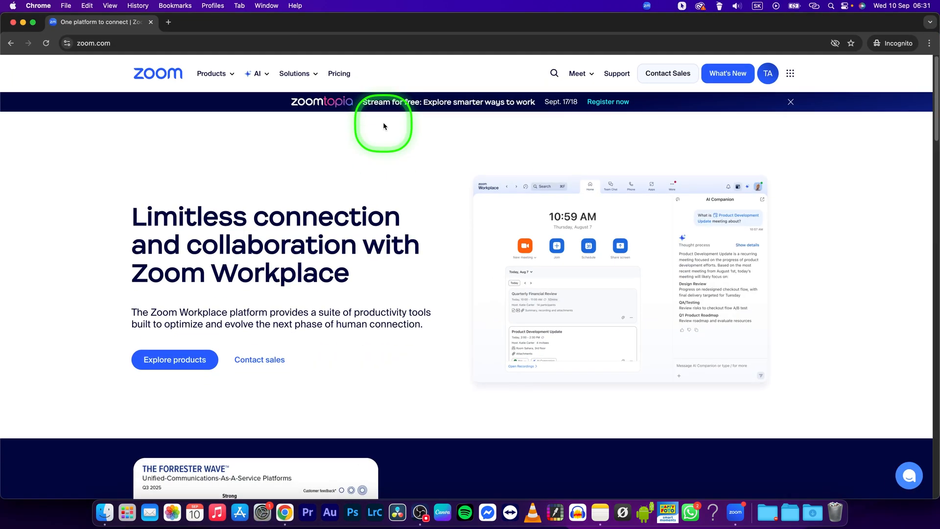
{"action": "left_click", "coordinate": [767, 74]}
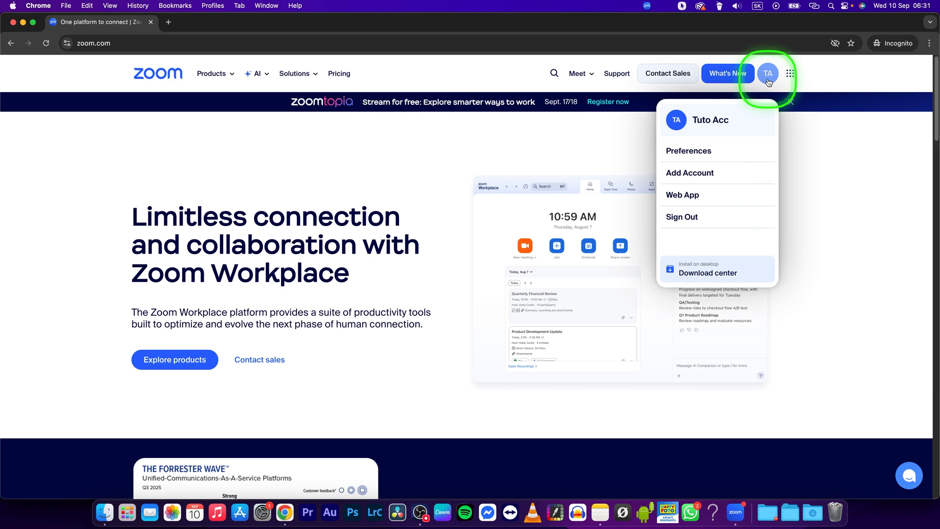
{"action": "left_click", "coordinate": [688, 151]}
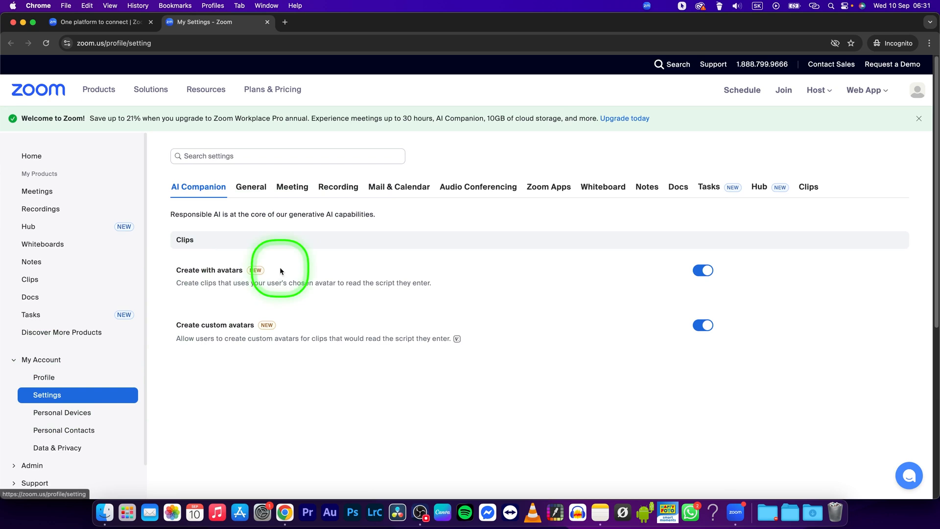
{"action": "left_click", "coordinate": [292, 185]}
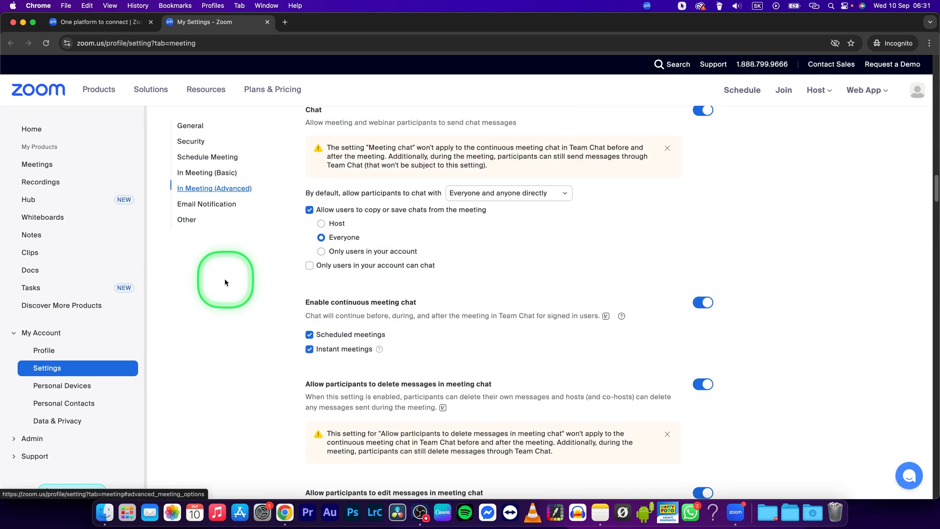
Under In Meeting (Advanced), switch on Full transcript and confirm with Enable.
{"action": "scroll", "scroll_direction": "down", "scroll_amount": 3}
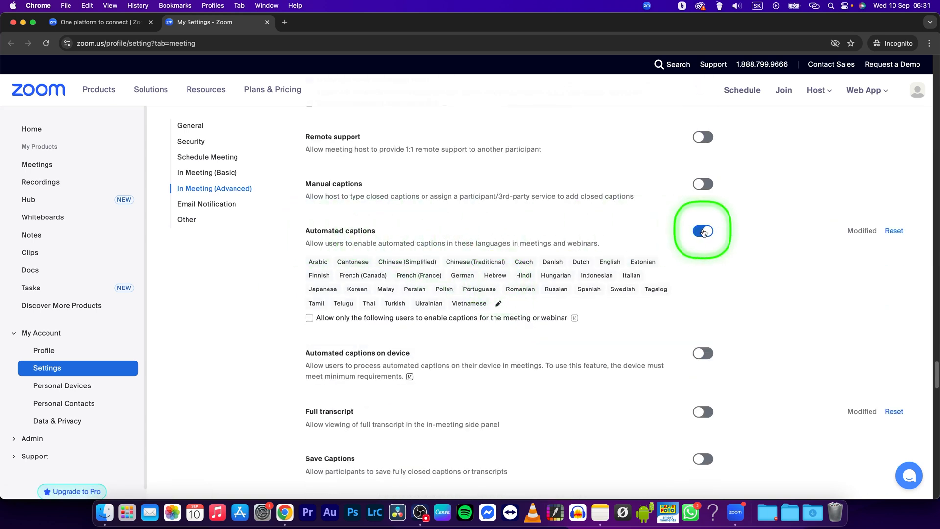
{"action": "scroll", "scroll_direction": "down", "scroll_amount": 3}
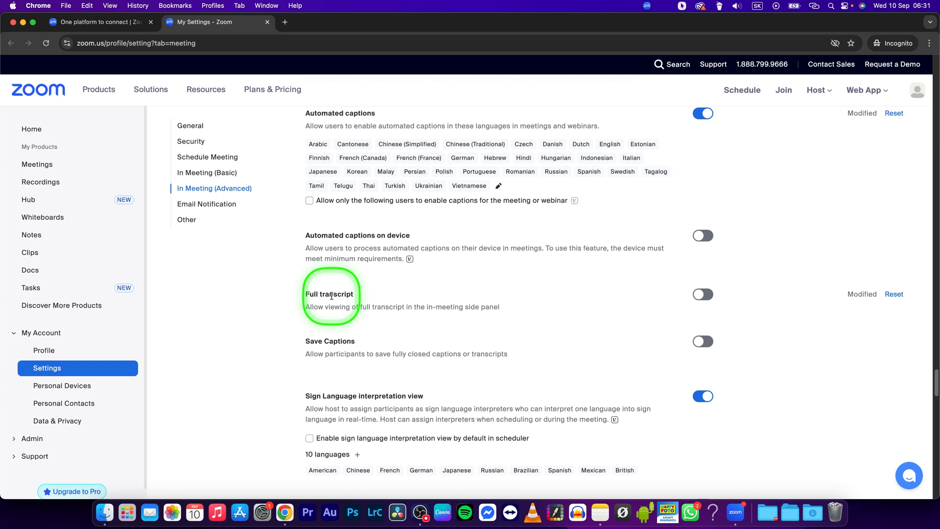
{"action": "left_click", "coordinate": [702, 295]}
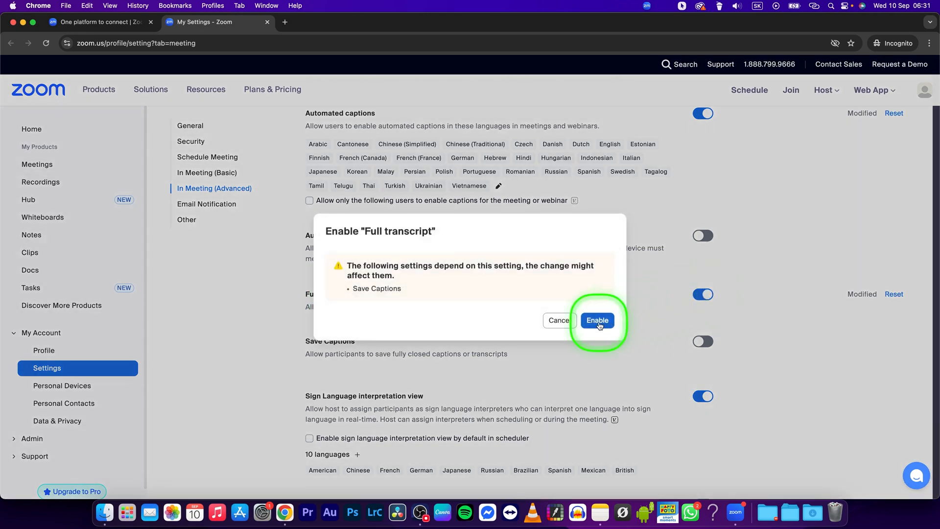
{"action": "left_click", "coordinate": [597, 320]}
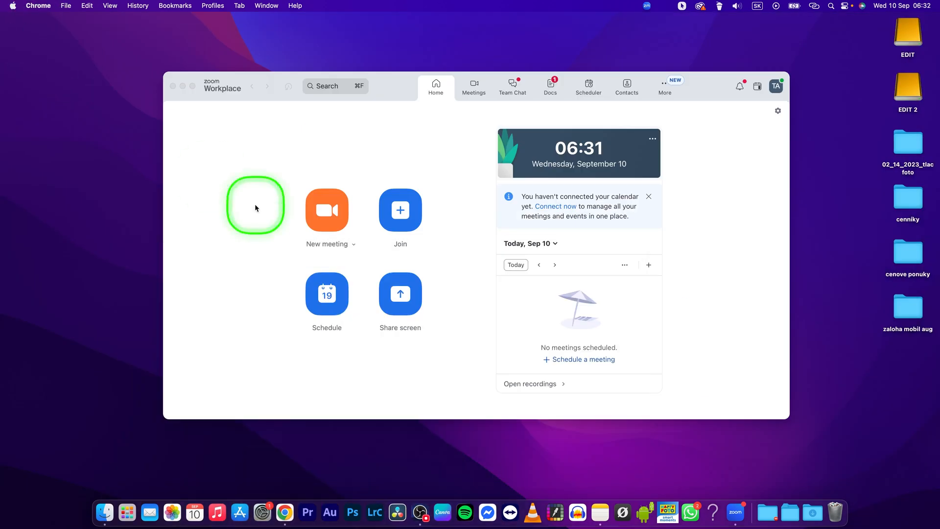
Start a new meeting in Zoom Workplace and show its live captions.
{"action": "left_click", "coordinate": [327, 210]}
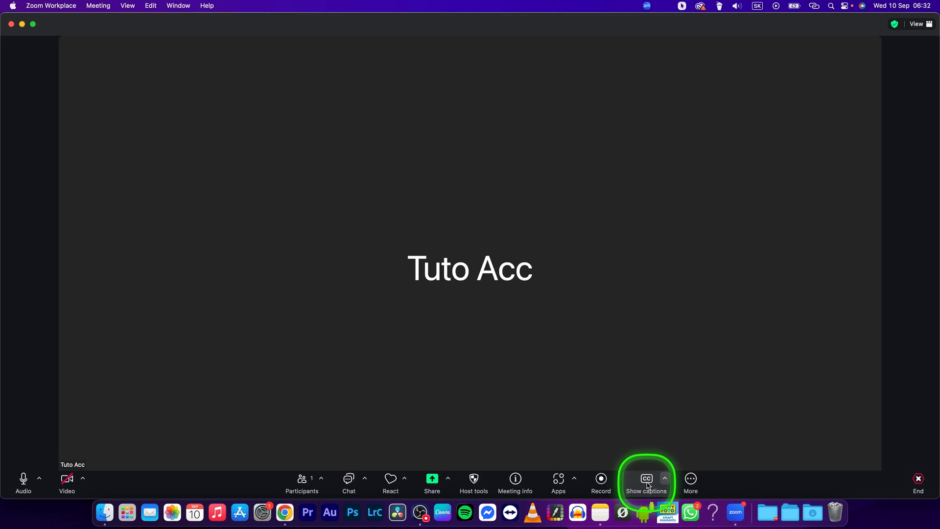
{"action": "left_click", "coordinate": [646, 482]}
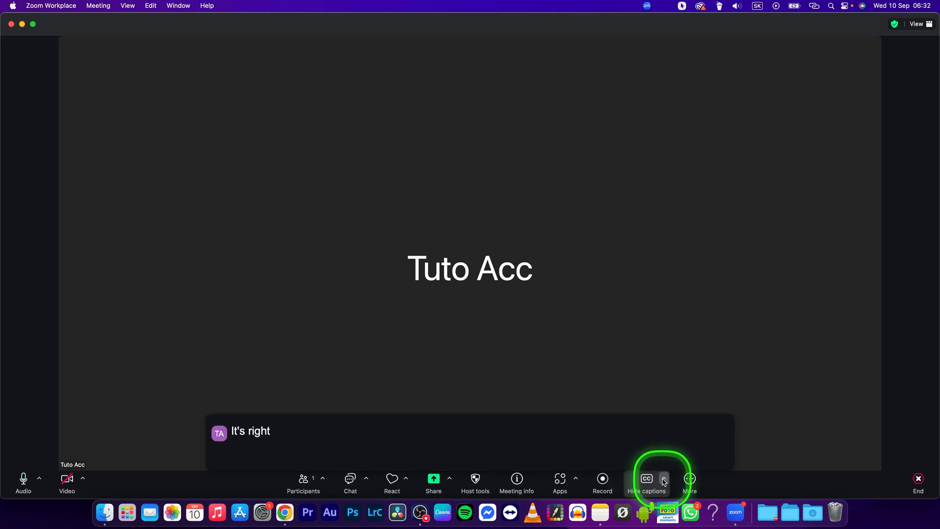
From the caption menu, view the full transcript and save it.
{"action": "left_click", "coordinate": [663, 479]}
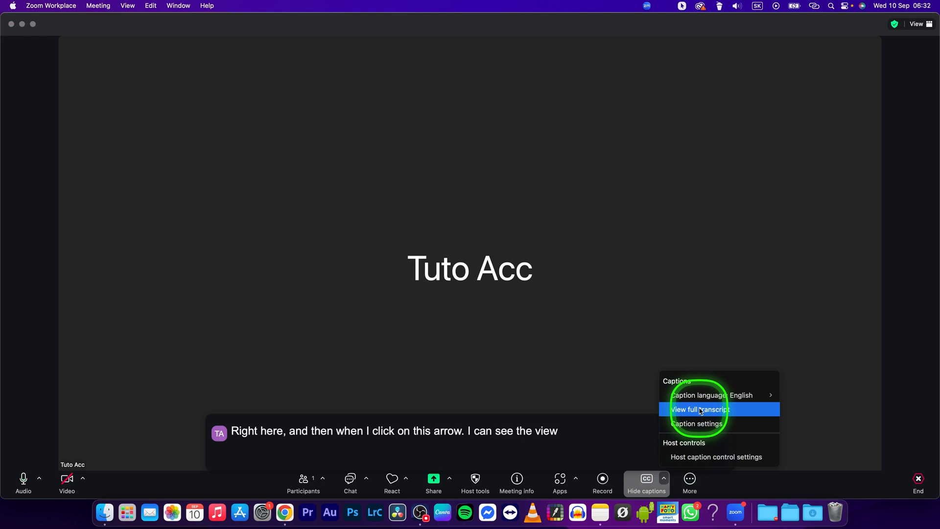
{"action": "left_click", "coordinate": [699, 409]}
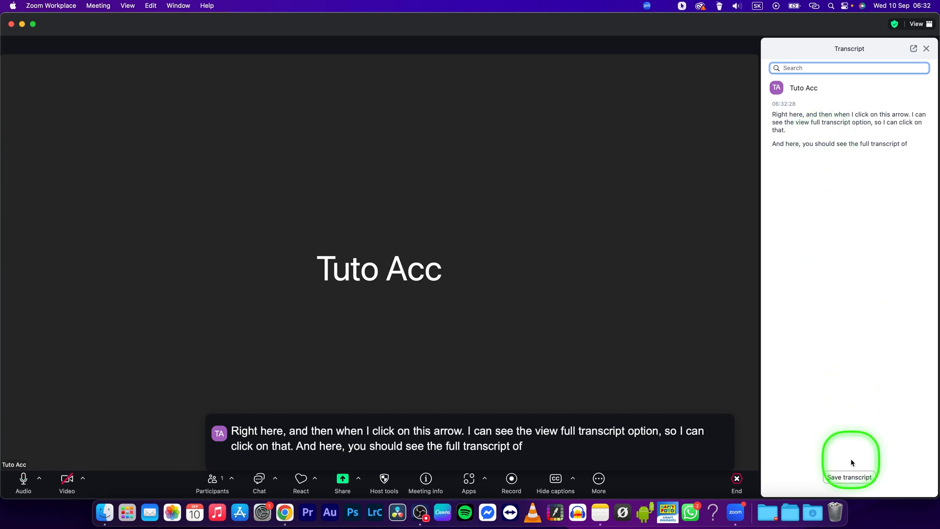
{"action": "left_click", "coordinate": [849, 476]}
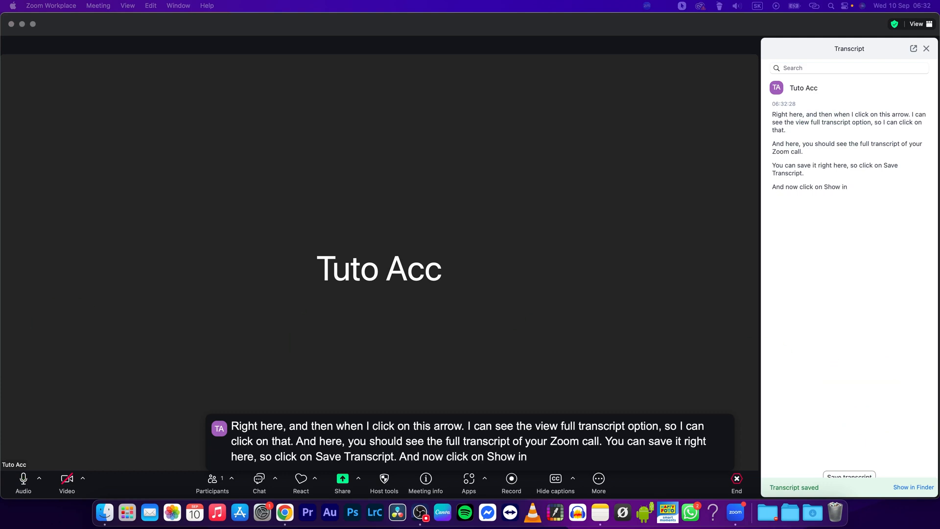
Reveal the saved transcript in Finder and select the caption .txt file.
{"action": "left_click", "coordinate": [912, 486]}
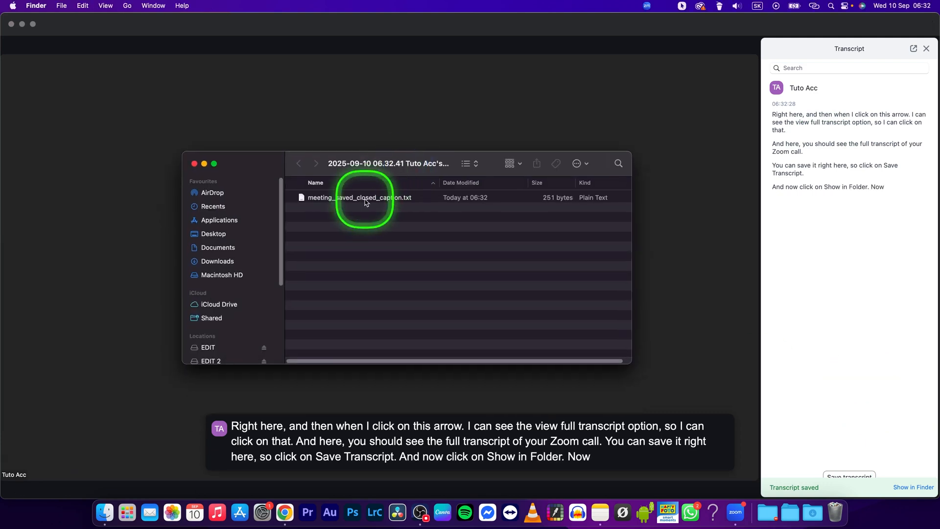
{"action": "left_click", "coordinate": [360, 197]}
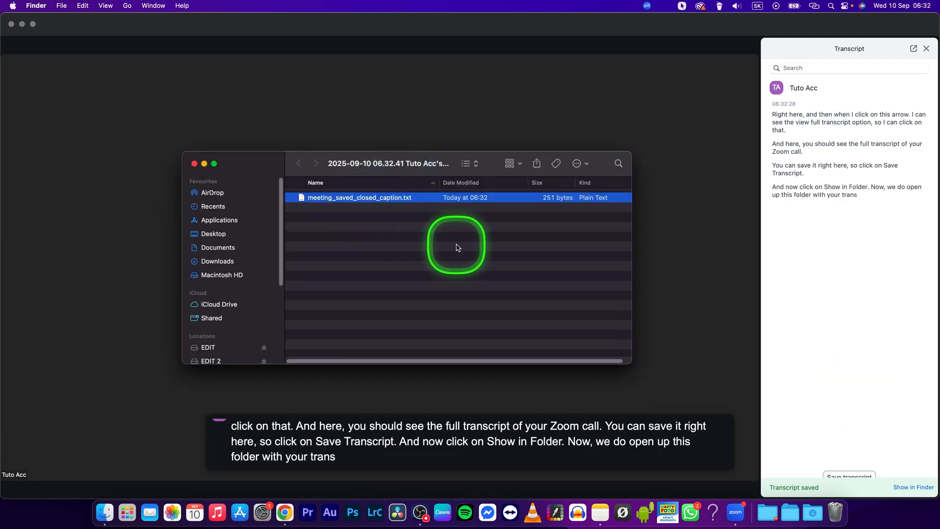